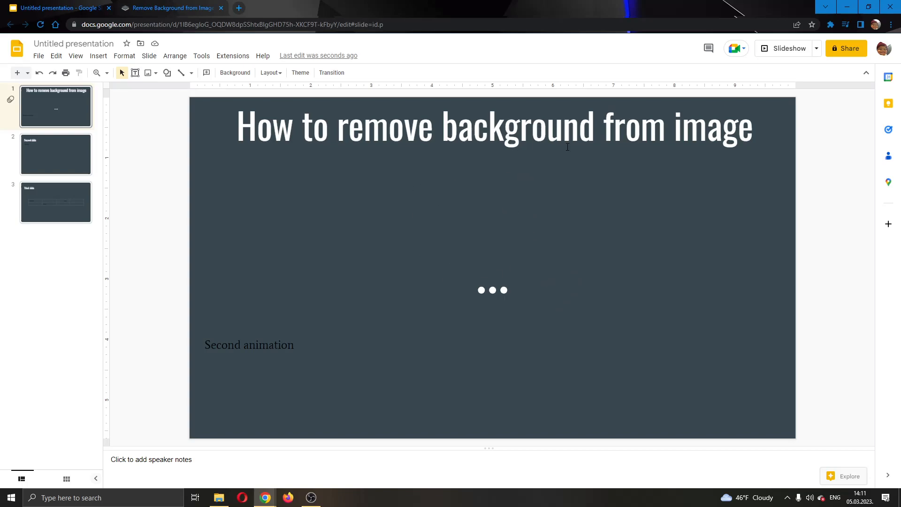
{"action": "mouse_move", "coordinate": [747, 302]}
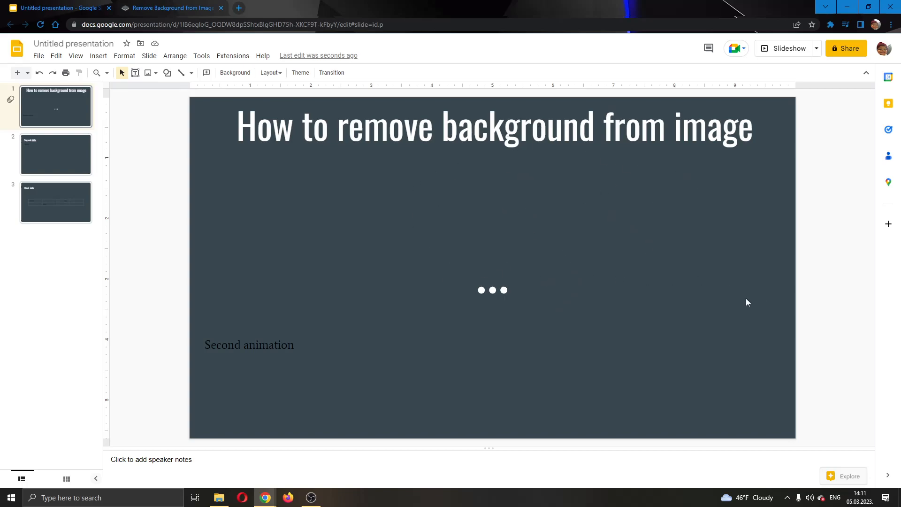
{"action": "mouse_move", "coordinate": [516, 280]}
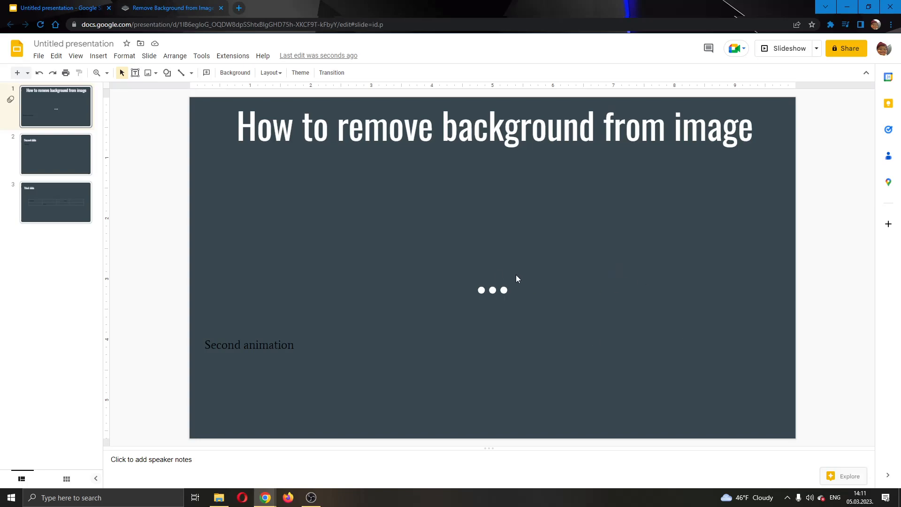
{"action": "mouse_move", "coordinate": [510, 274]}
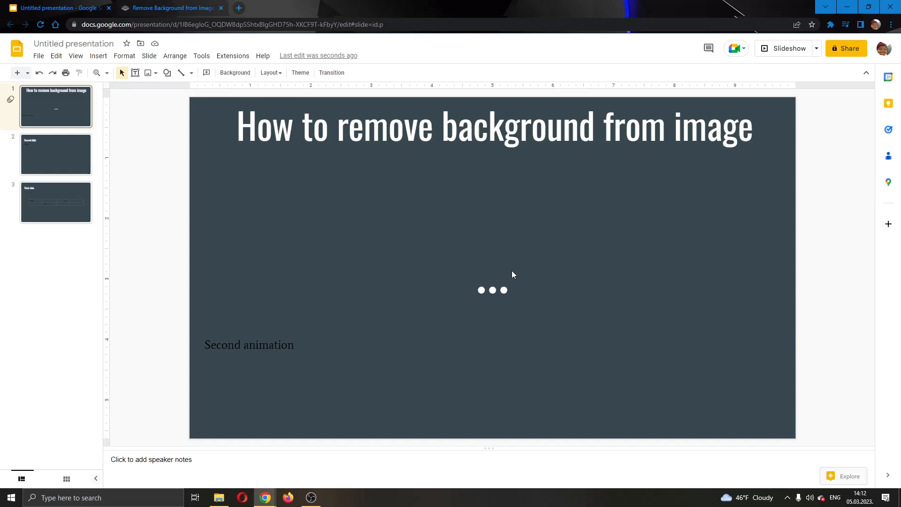
{"action": "mouse_move", "coordinate": [519, 275]}
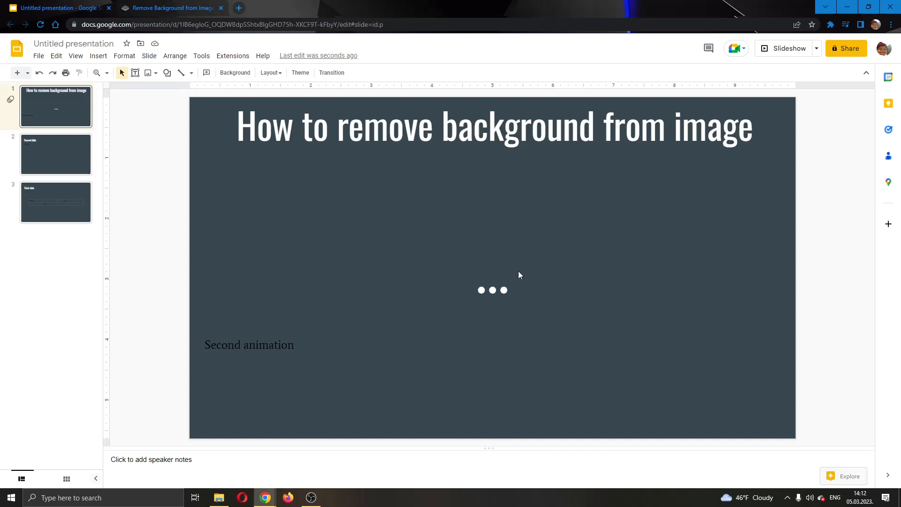
{"action": "mouse_move", "coordinate": [523, 286]}
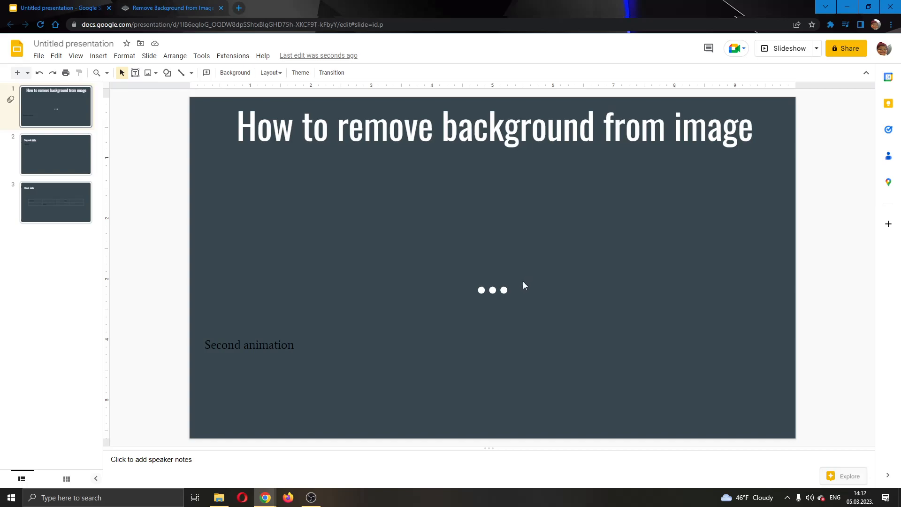
{"action": "mouse_move", "coordinate": [493, 308]}
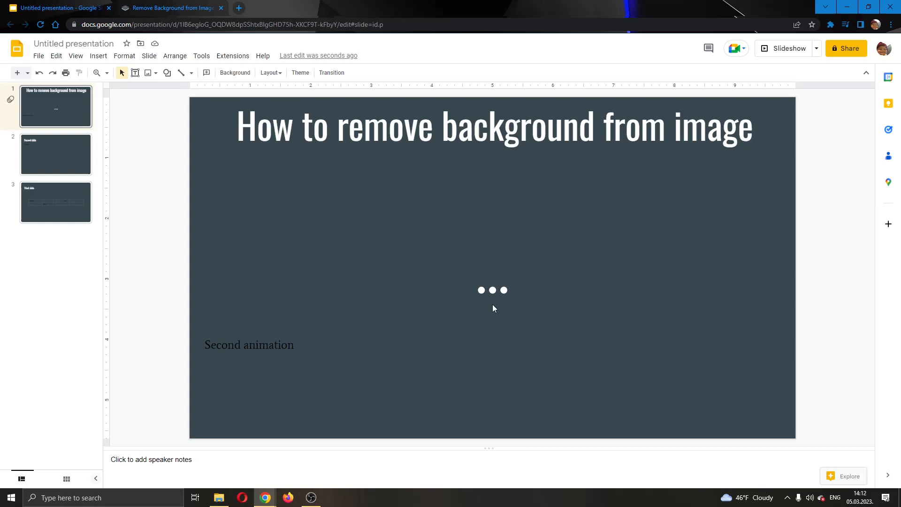
{"action": "mouse_move", "coordinate": [160, 107]}
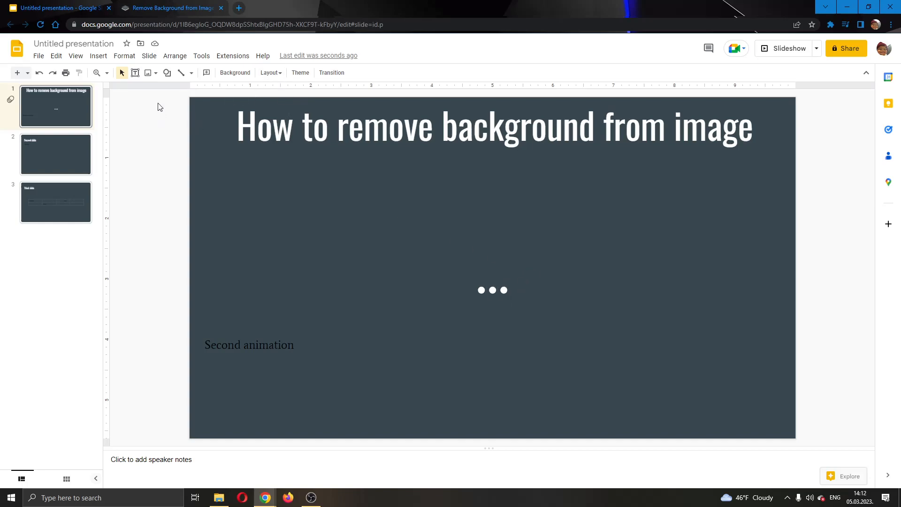
{"action": "mouse_move", "coordinate": [667, 78]}
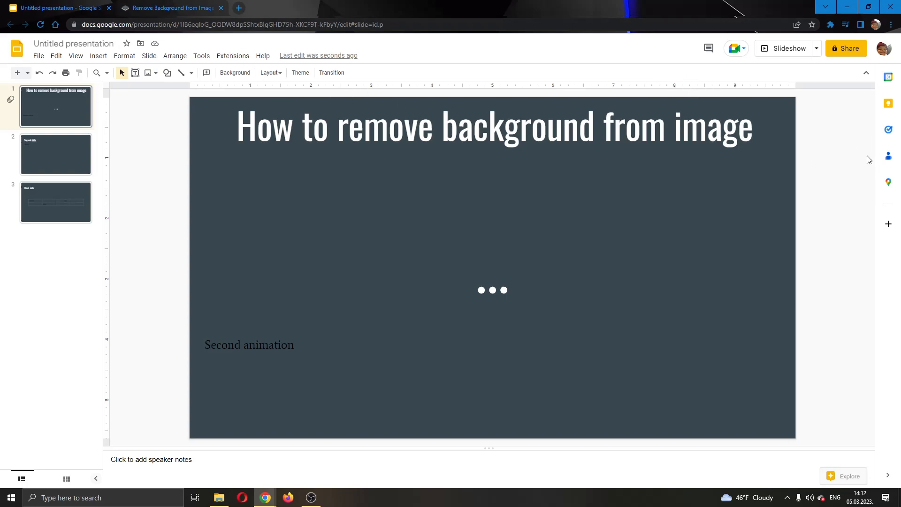
{"action": "mouse_move", "coordinate": [545, 92]}
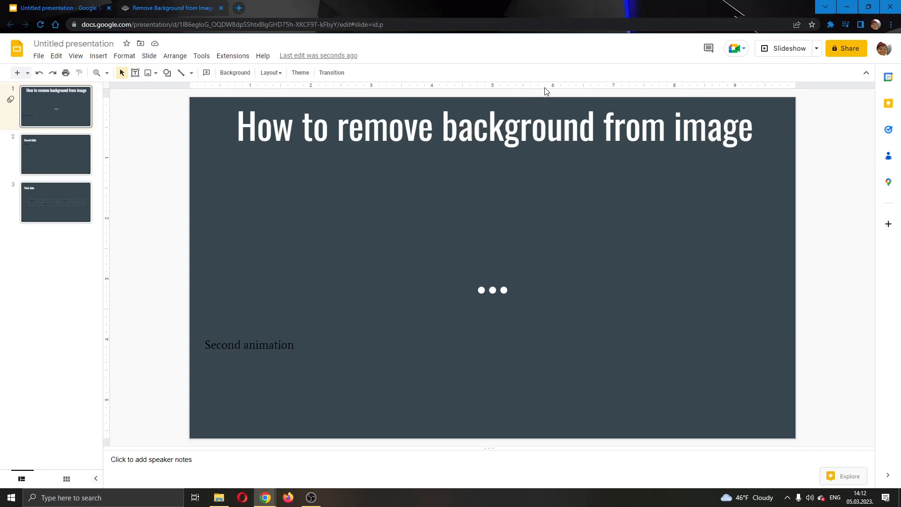
- Glance at slide 2, then upload the pencil picture from the computer onto the title slide
{"action": "left_click", "coordinate": [74, 43]}
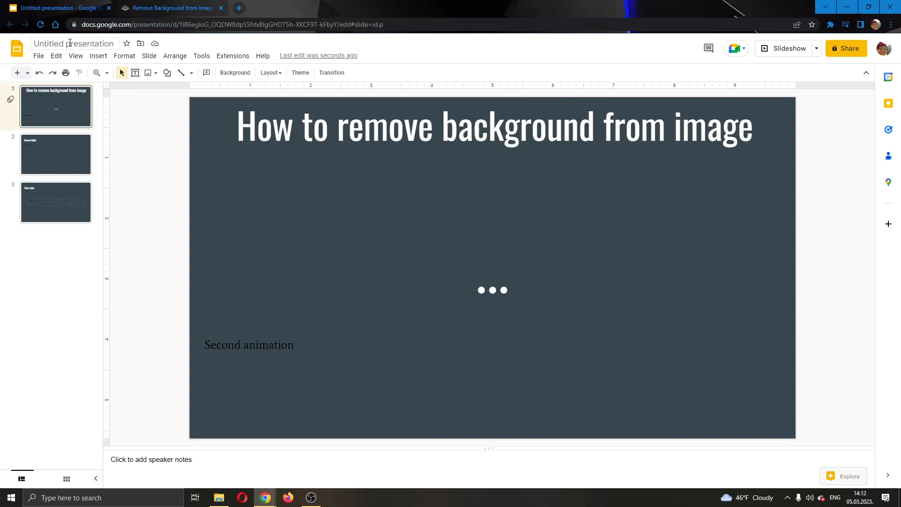
{"action": "left_click", "coordinate": [56, 153]}
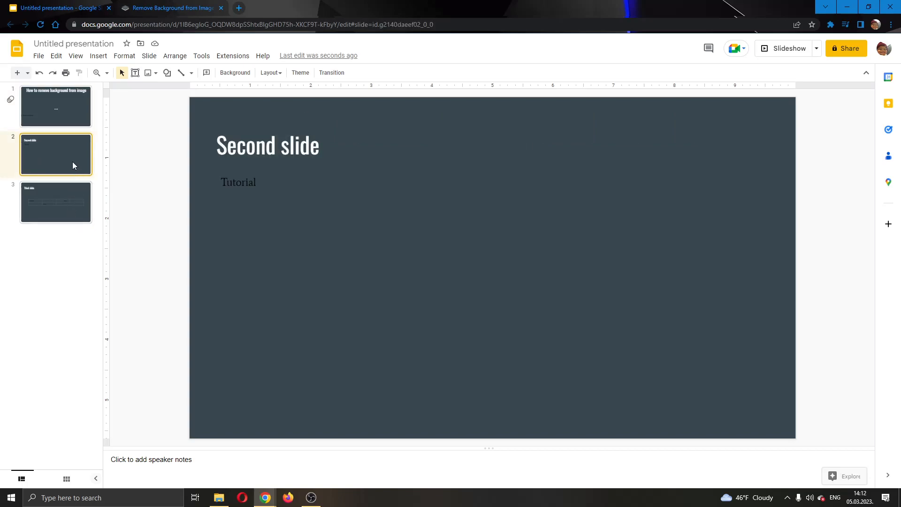
{"action": "left_click", "coordinate": [56, 106]}
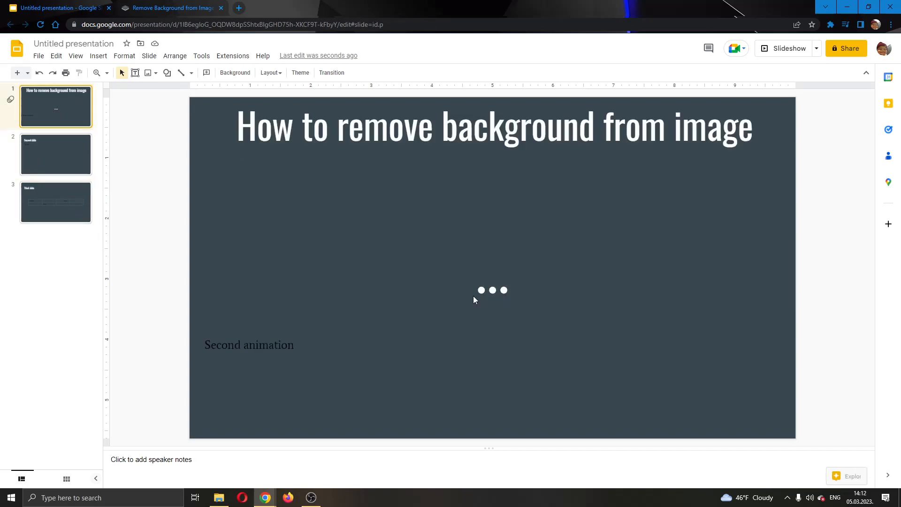
{"action": "mouse_move", "coordinate": [555, 244]}
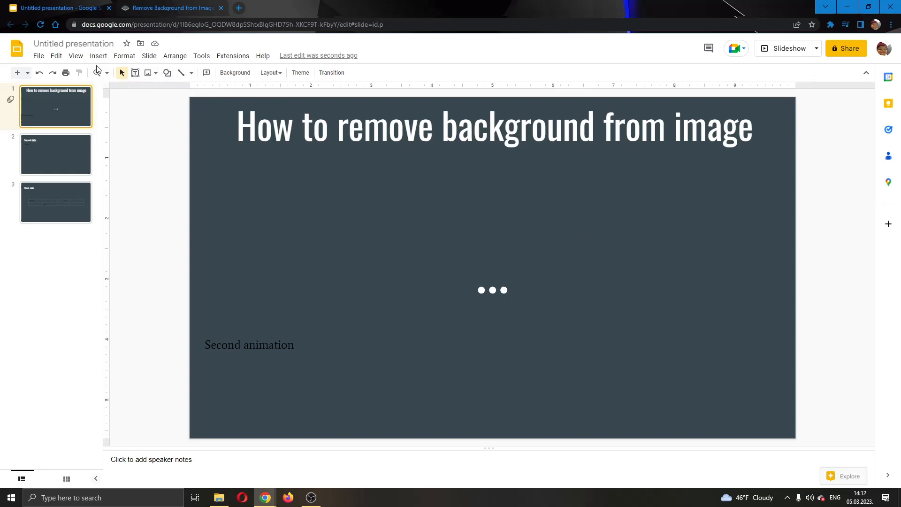
{"action": "mouse_move", "coordinate": [98, 56]}
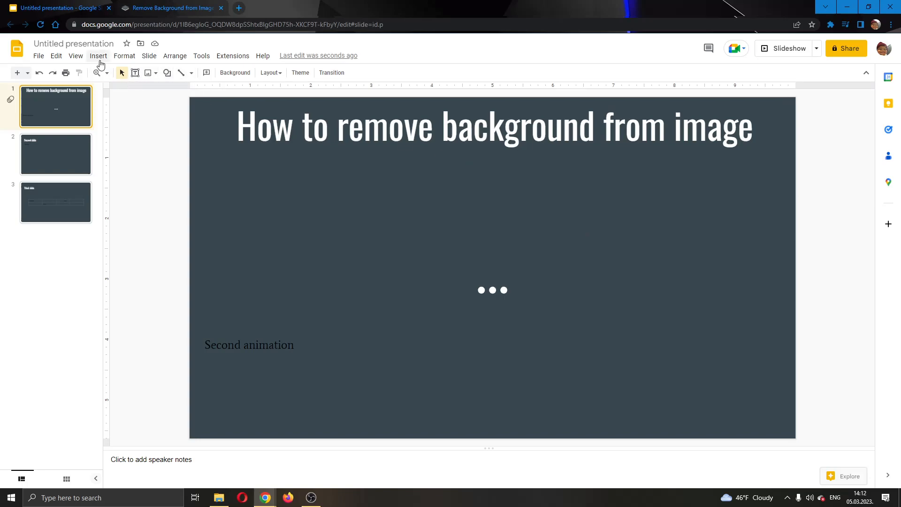
{"action": "left_click", "coordinate": [98, 55]}
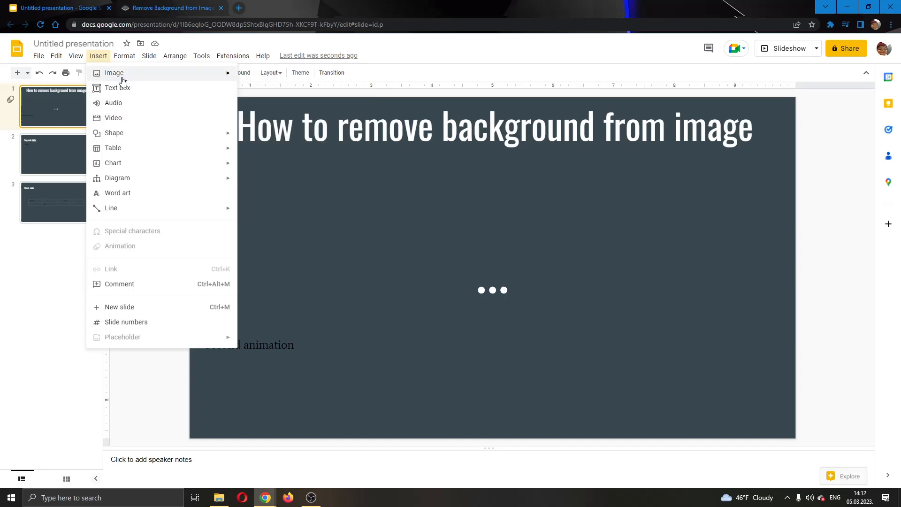
{"action": "mouse_move", "coordinate": [113, 72]}
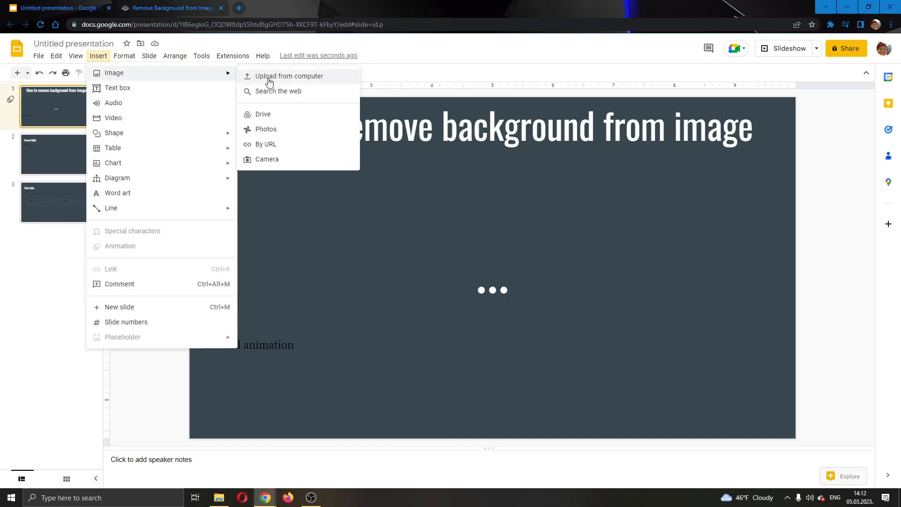
{"action": "left_click", "coordinate": [289, 75]}
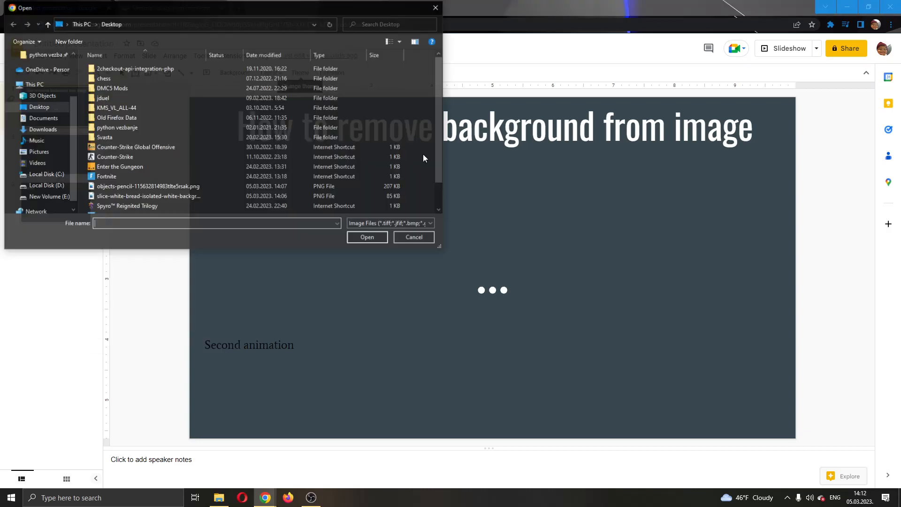
{"action": "left_click", "coordinate": [366, 236]}
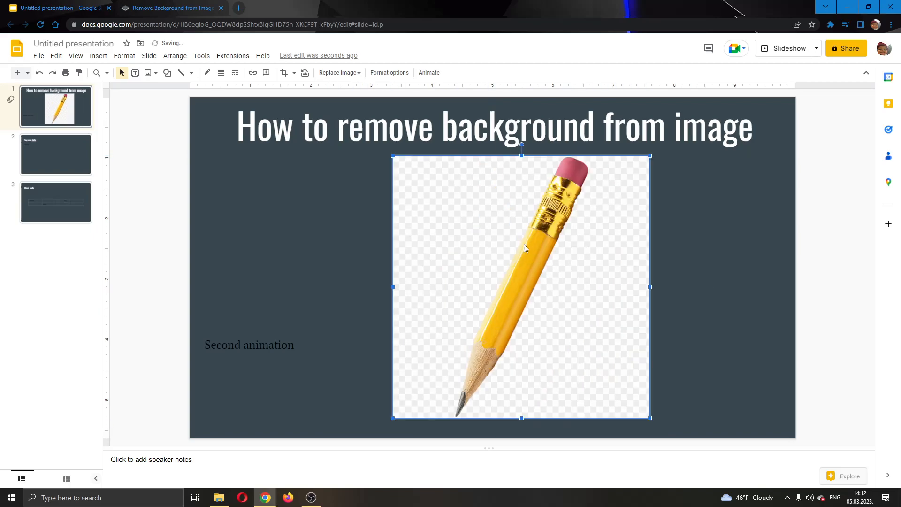
- Drag the pencil picture in three moves to the slide's left edge, over 'Second animation'
{"action": "left_click_drag", "start_coordinate": [521, 241], "coordinate": [661, 239]}
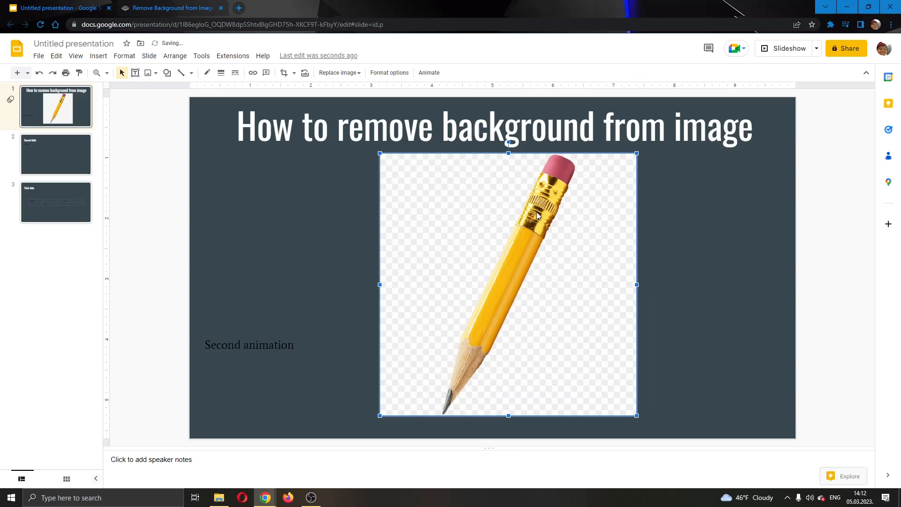
{"action": "left_click_drag", "start_coordinate": [508, 284], "coordinate": [542, 236]}
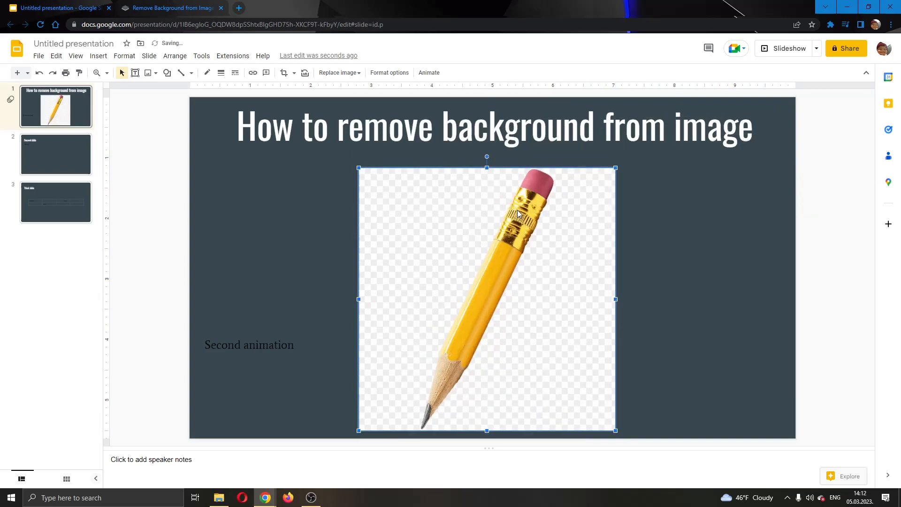
{"action": "left_click_drag", "start_coordinate": [487, 299], "coordinate": [335, 289]}
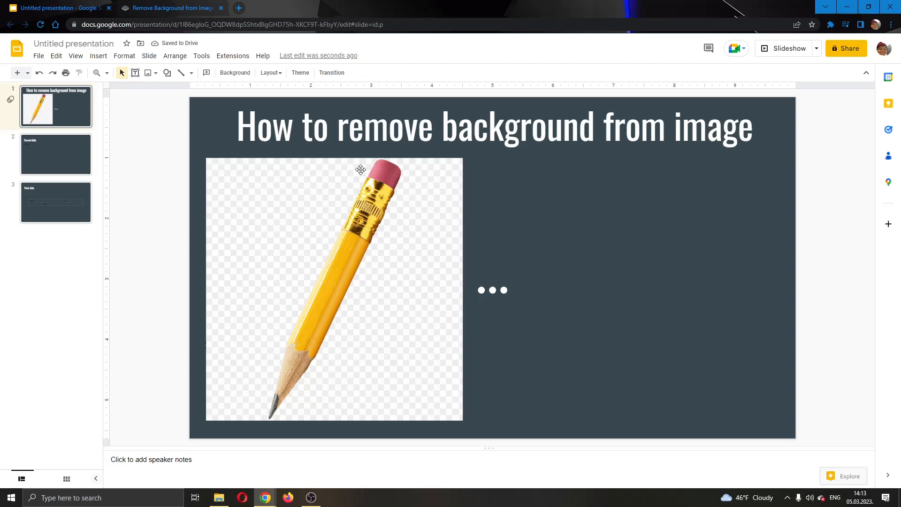
- On the remove.bg site, start uploading the pencil image
{"action": "left_click", "coordinate": [171, 7]}
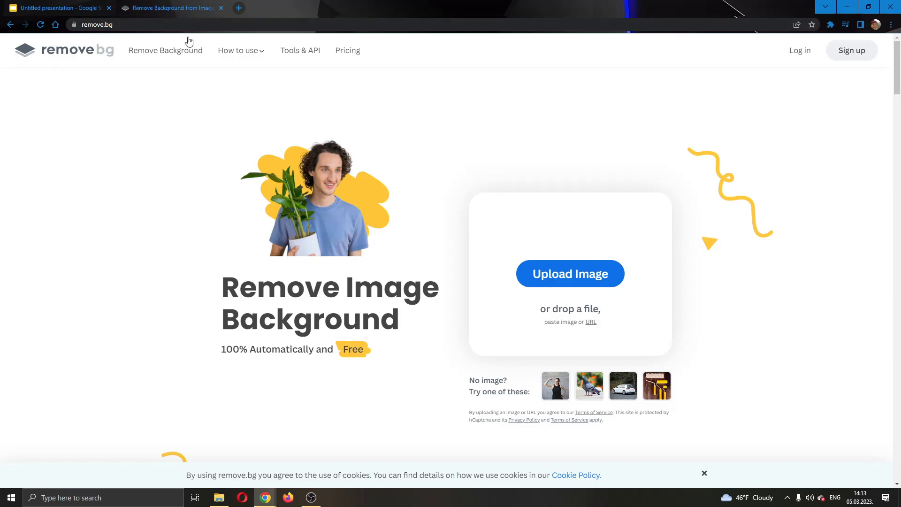
{"action": "mouse_move", "coordinate": [240, 61]}
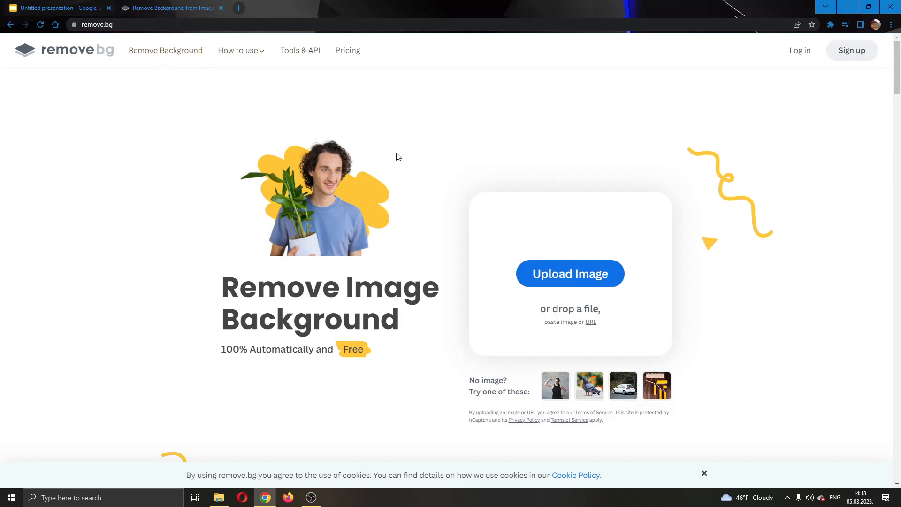
{"action": "left_click", "coordinate": [57, 8]}
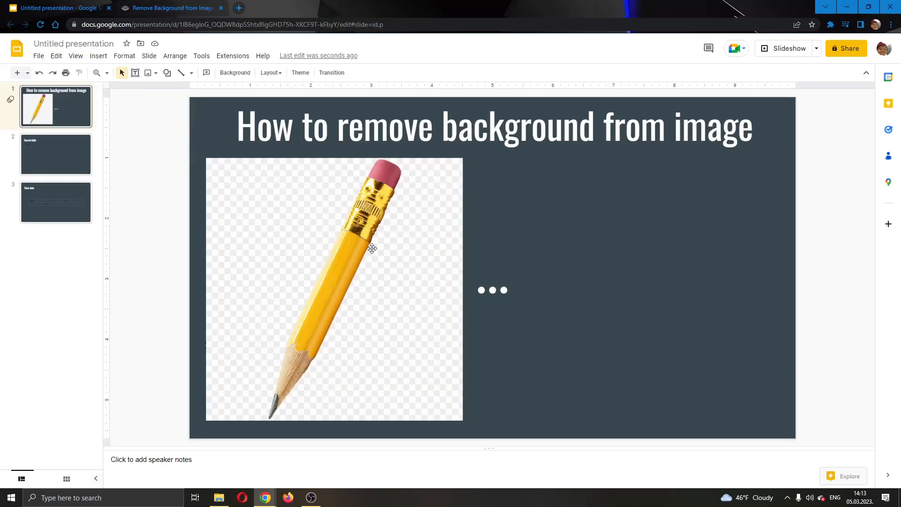
{"action": "left_click", "coordinate": [171, 8]}
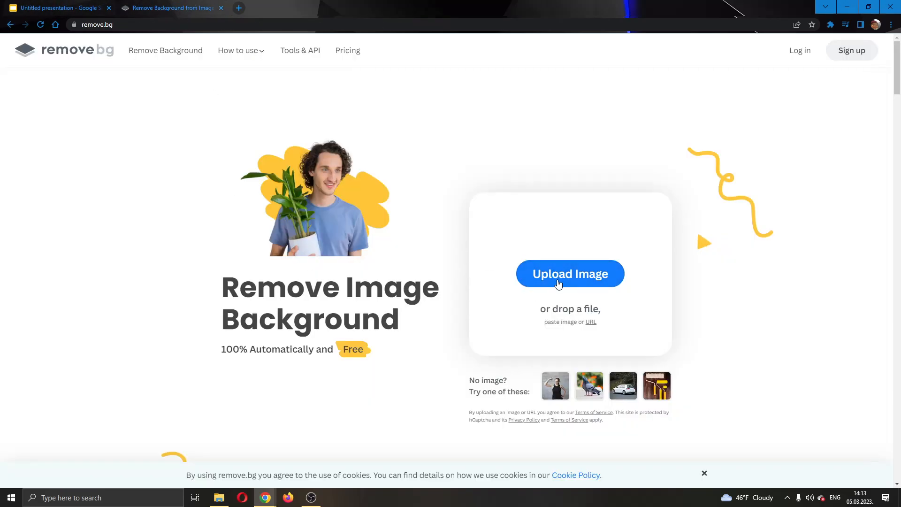
{"action": "left_click", "coordinate": [569, 273]}
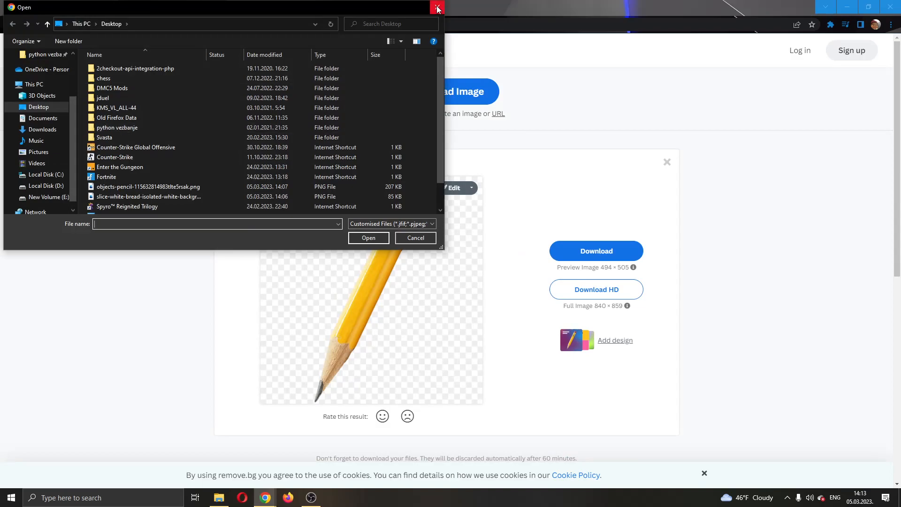
- Download the background-free pencil PNG and return to the presentation
{"action": "left_click", "coordinate": [436, 7]}
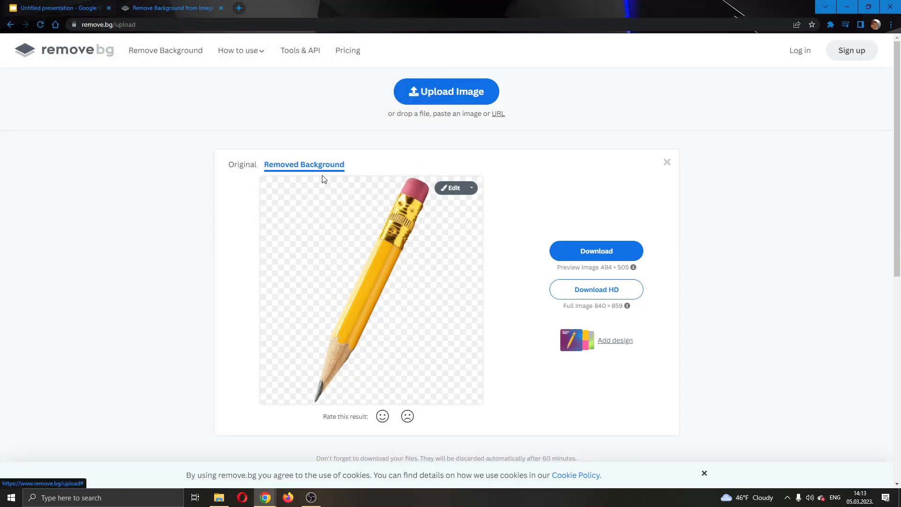
{"action": "mouse_move", "coordinate": [414, 259]}
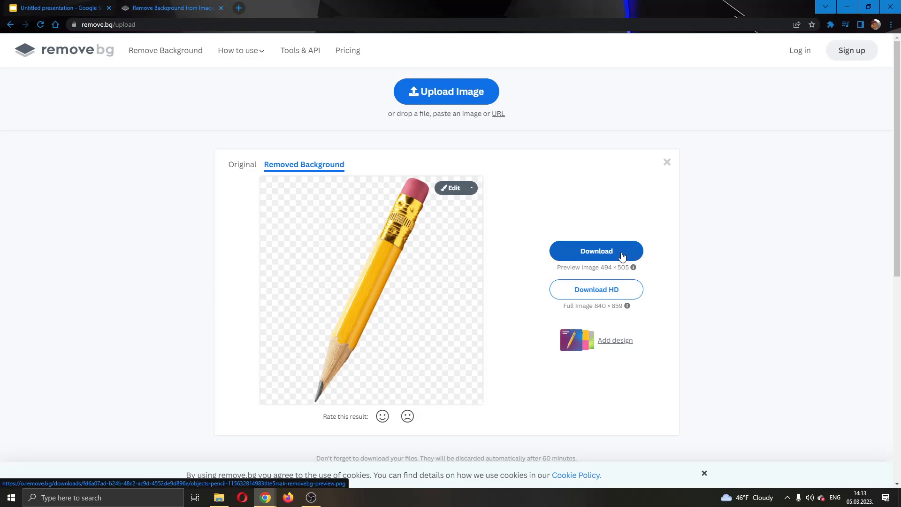
{"action": "left_click", "coordinate": [595, 251]}
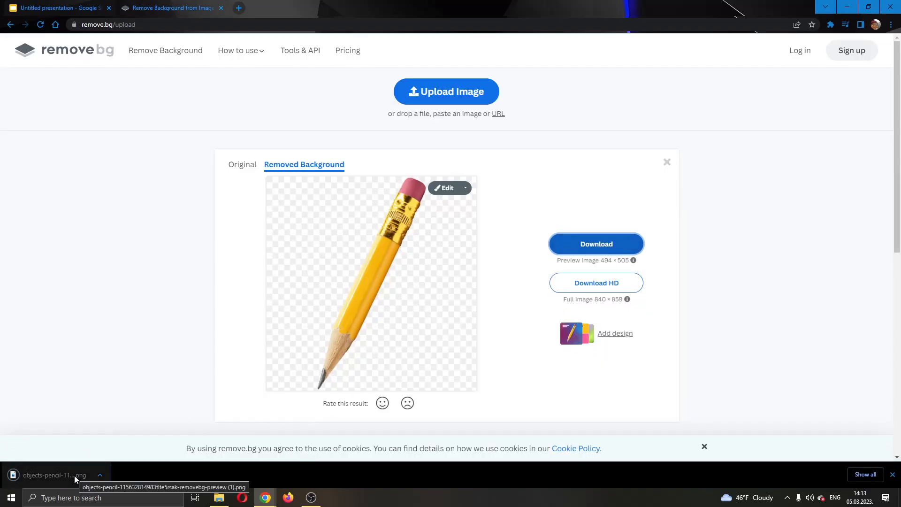
{"action": "mouse_move", "coordinate": [71, 461]}
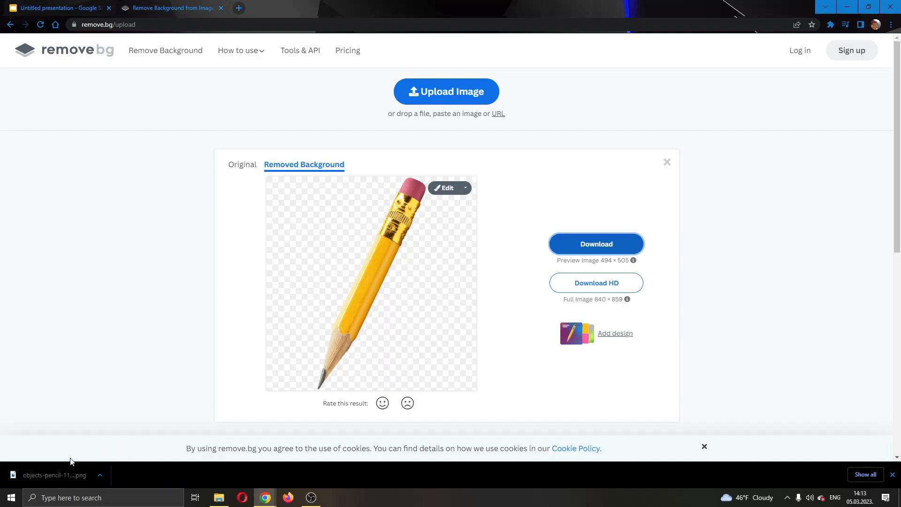
{"action": "left_click", "coordinate": [58, 7]}
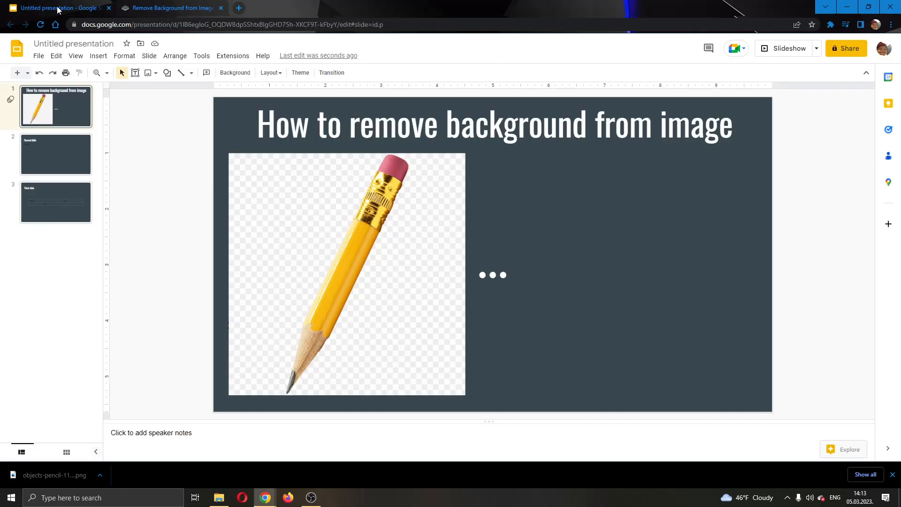
{"action": "mouse_move", "coordinate": [436, 246]}
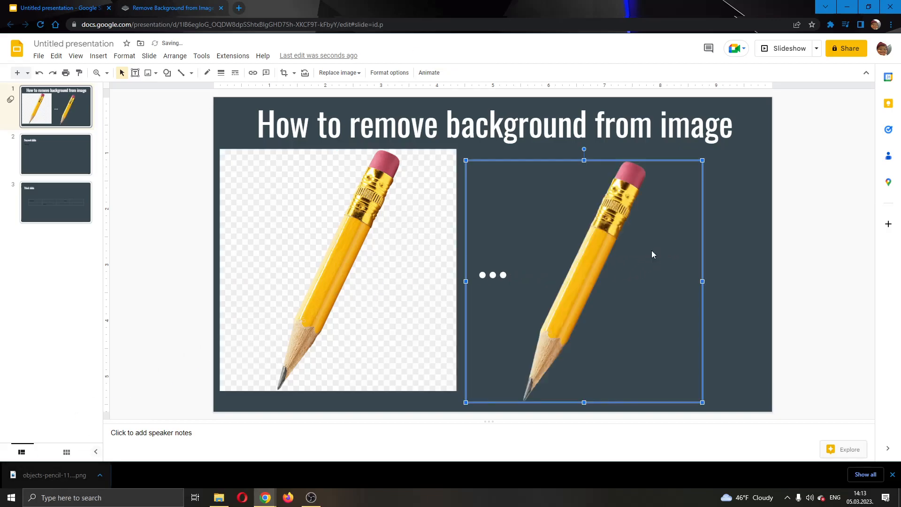
- Drag the transparent pencil over the checkered one, uncovering the 'Second animation' text
{"action": "left_click_drag", "start_coordinate": [583, 281], "coordinate": [552, 258]}
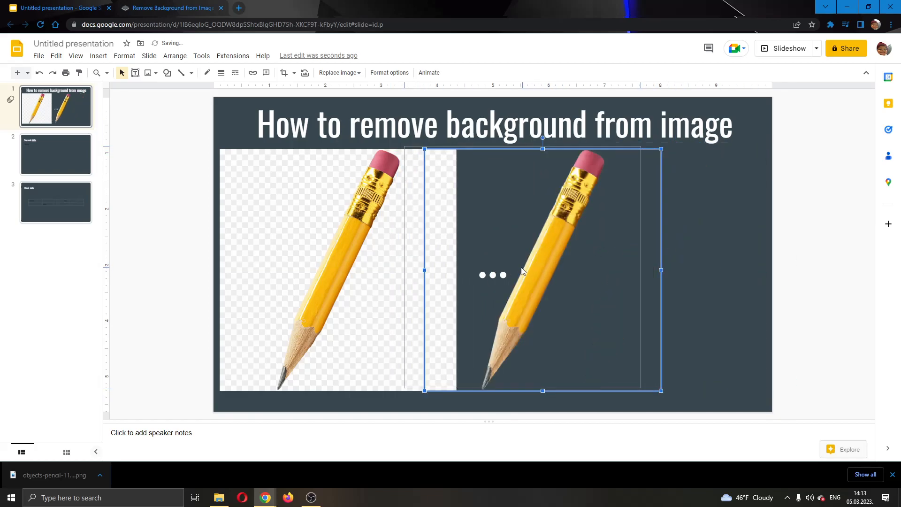
{"action": "left_click_drag", "start_coordinate": [523, 271], "coordinate": [694, 276]}
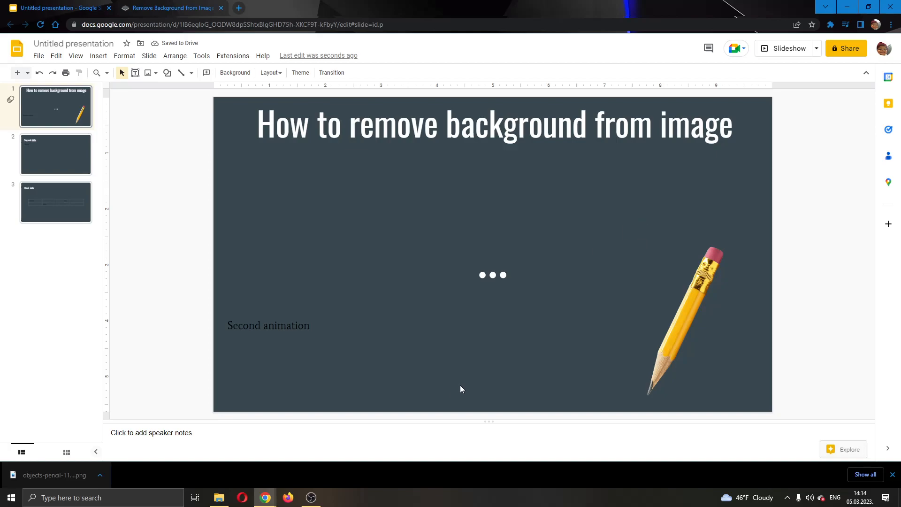
{"action": "mouse_move", "coordinate": [542, 293]}
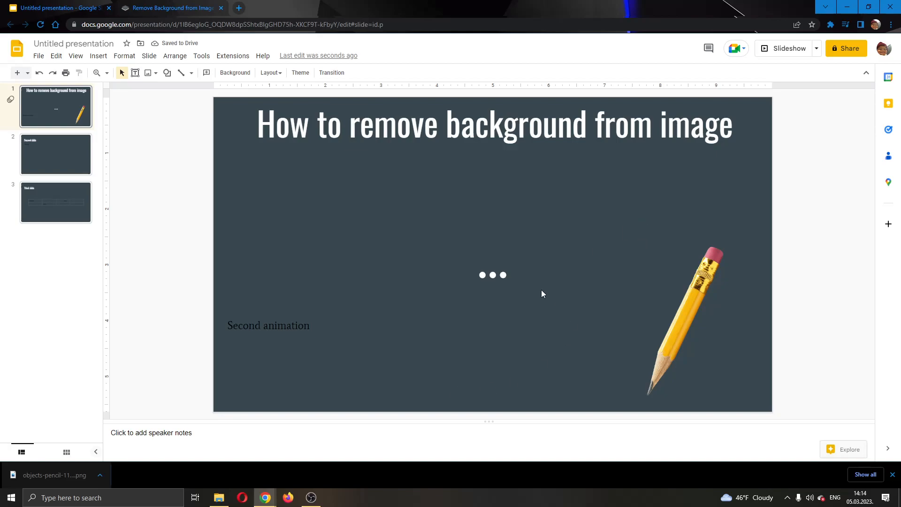